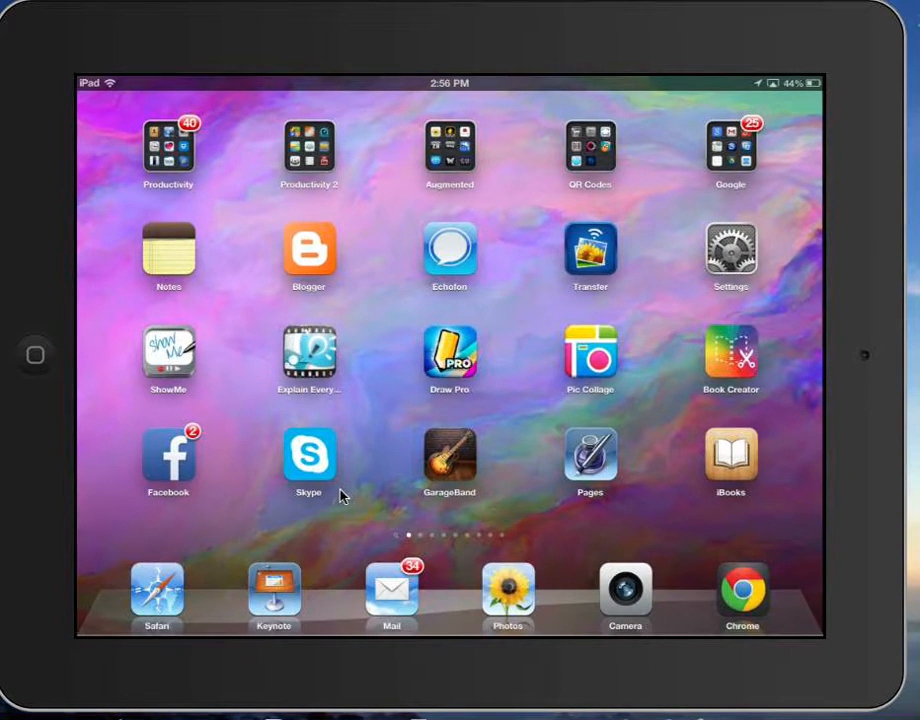
# Step: Launch Safari from the iPad dock to reach google.co.nz
pyautogui.click(742, 594)
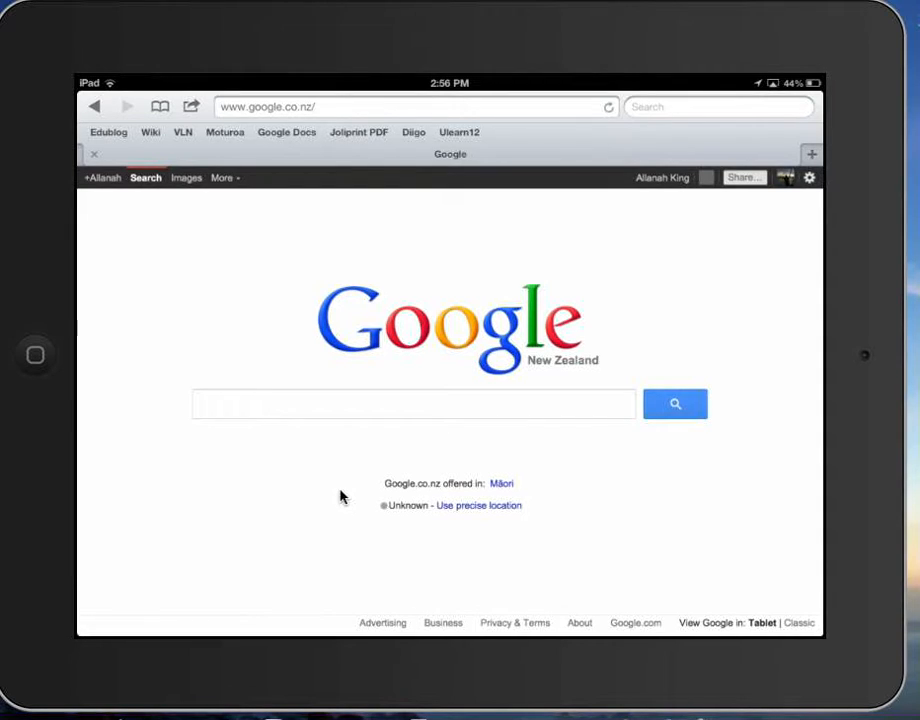
# Step: Choose Search settings from the gear menu
pyautogui.click(808, 177)
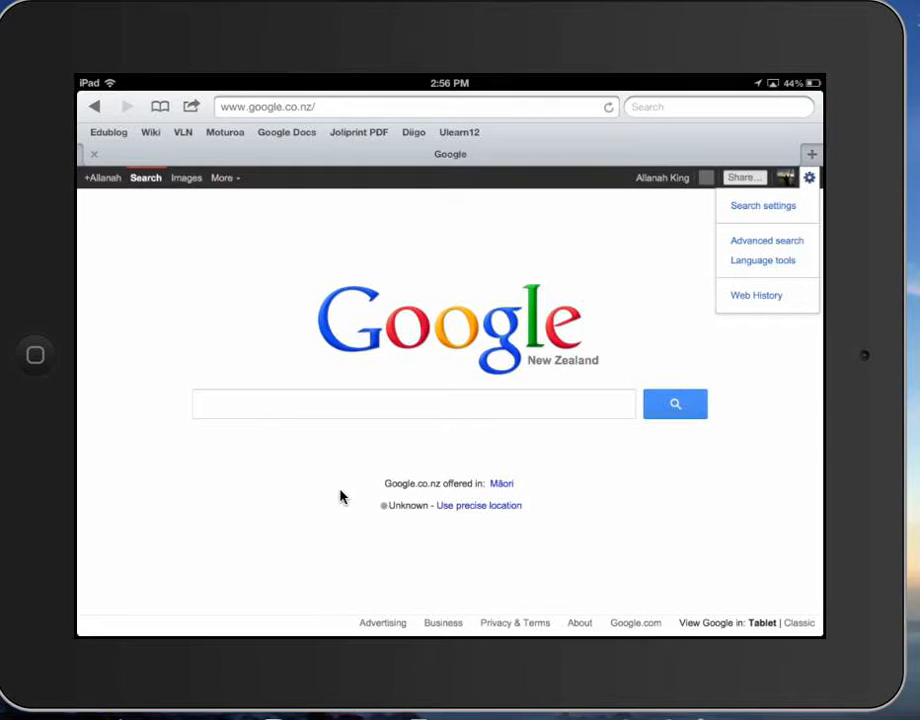
pyautogui.click(763, 205)
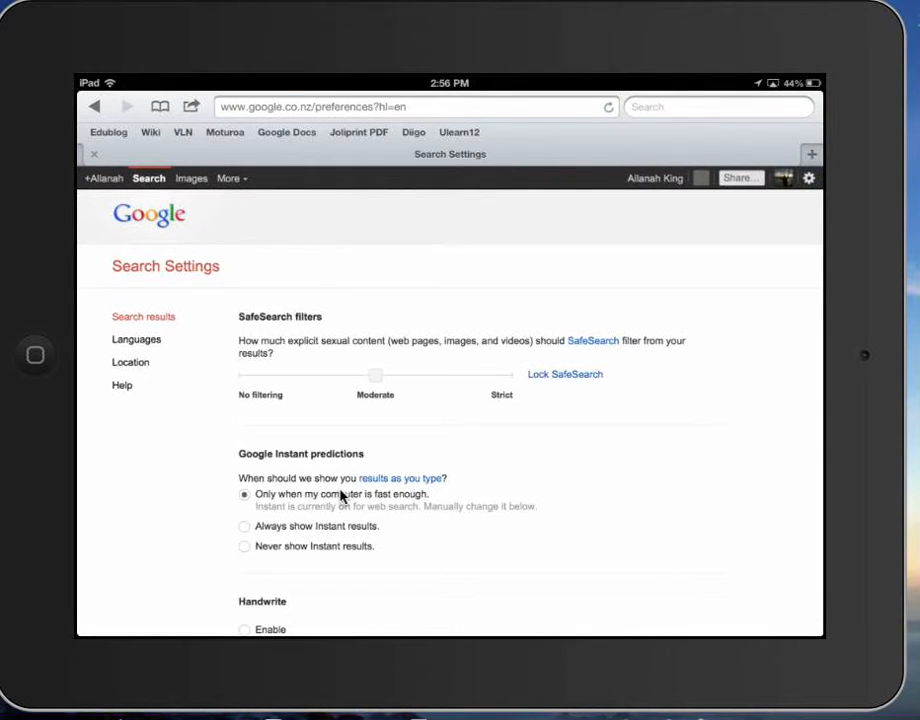
# Step: Enable Handwrite in search settings, save, and confirm the saved-preferences alert
pyautogui.scroll(-3)
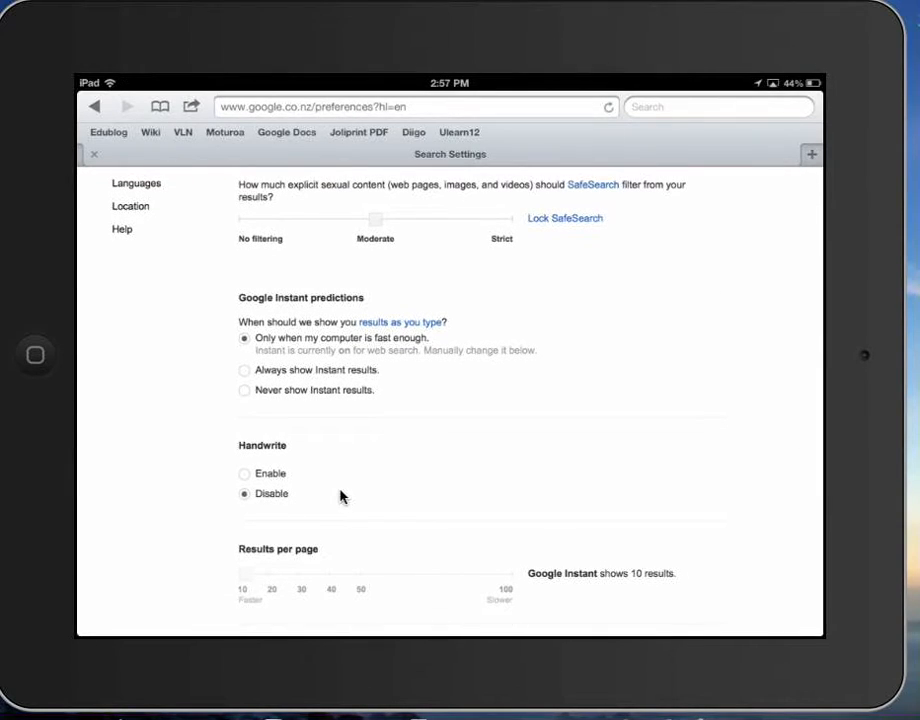
pyautogui.click(244, 474)
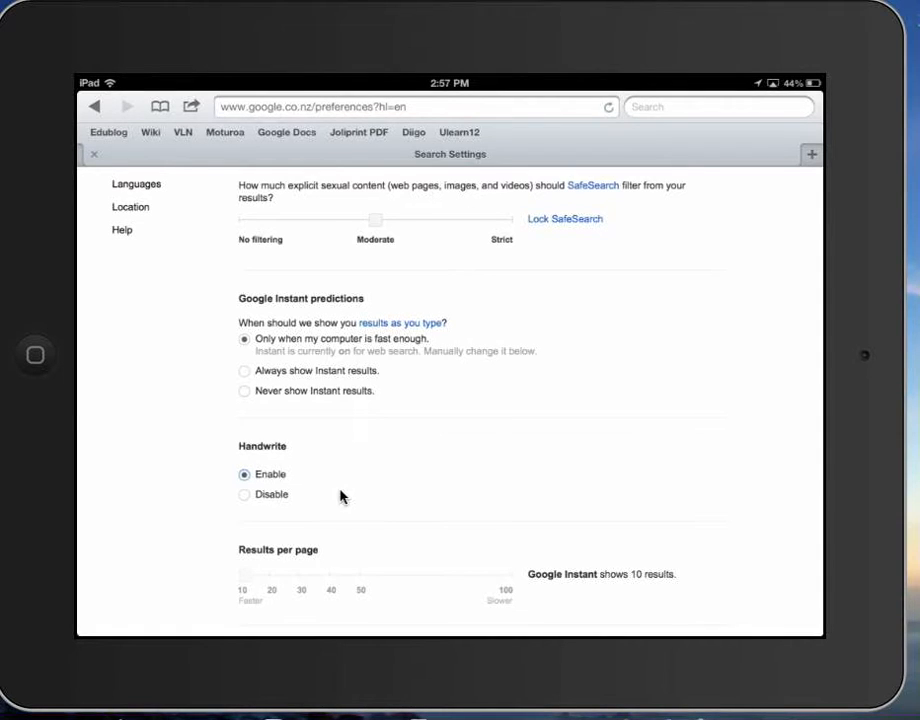
pyautogui.scroll(-3)
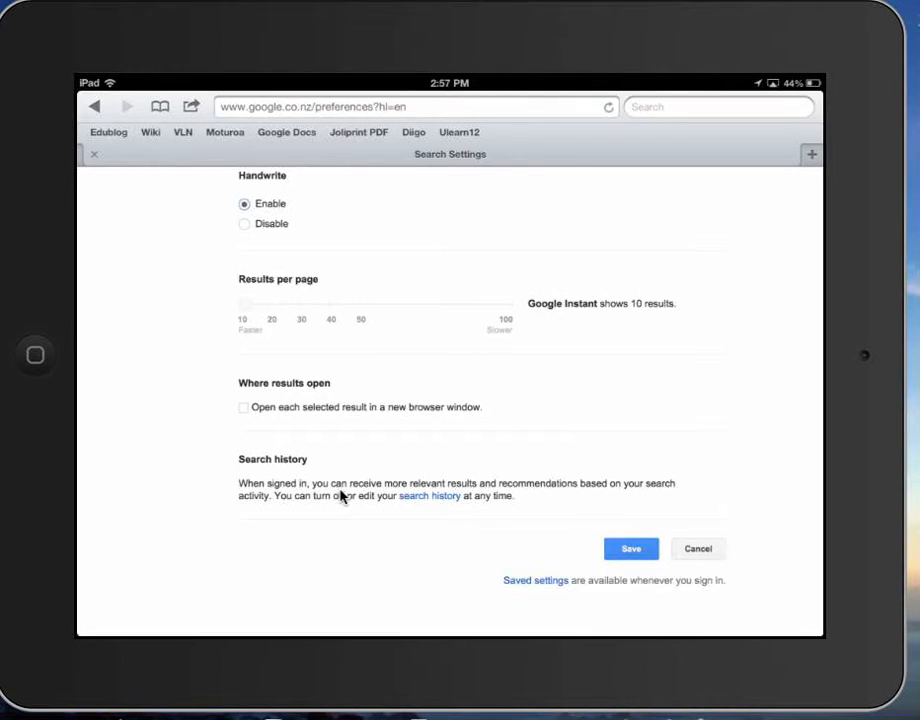
pyautogui.click(631, 548)
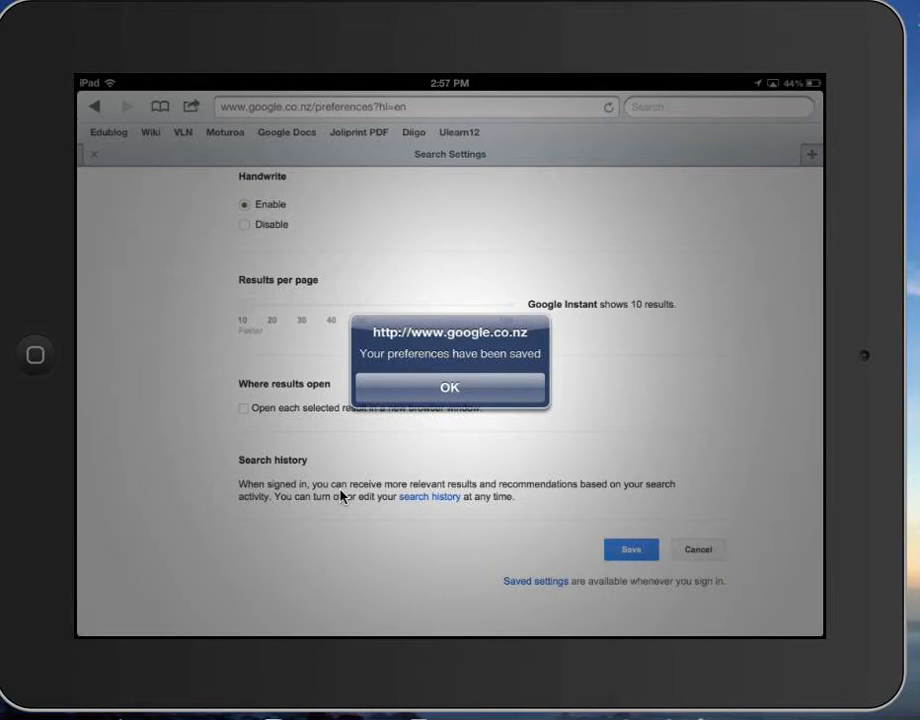
pyautogui.click(450, 387)
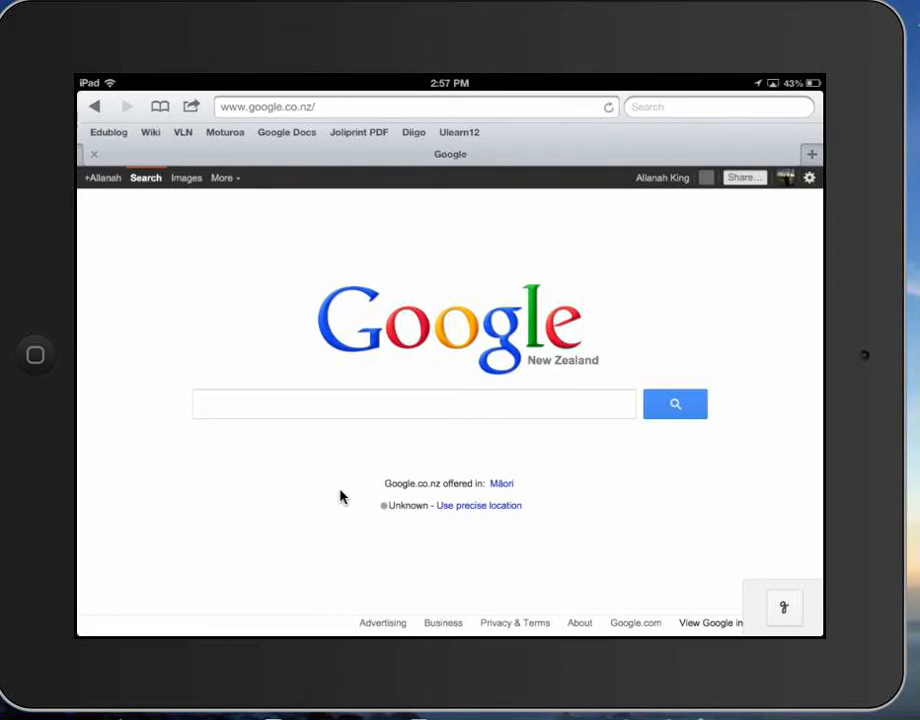
# Step: Write 'horses' by hand in the search box using the handwrite panel
pyautogui.click(413, 403)
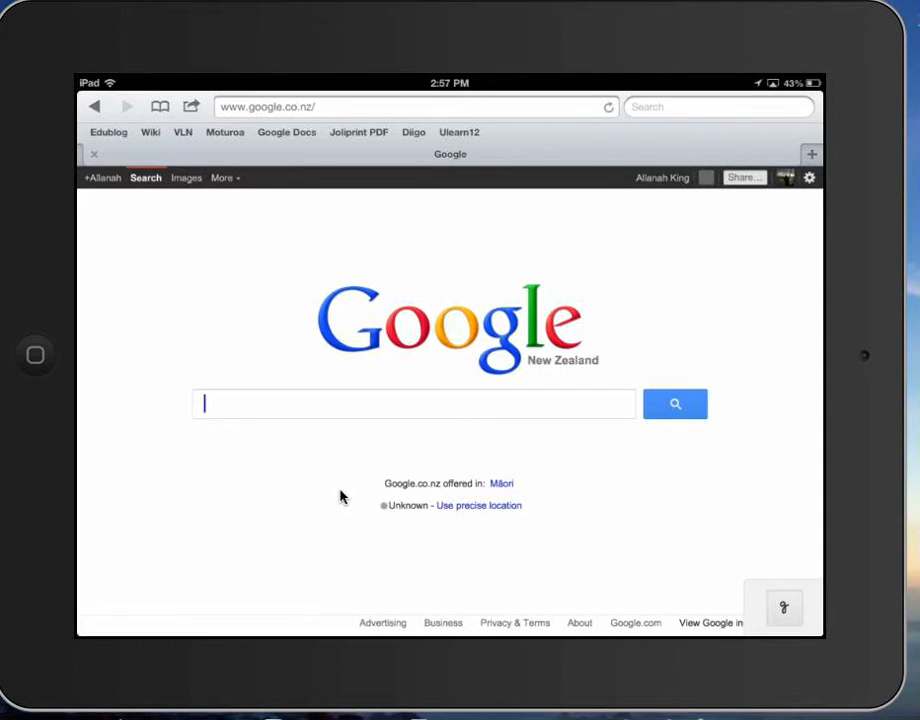
pyautogui.click(413, 403)
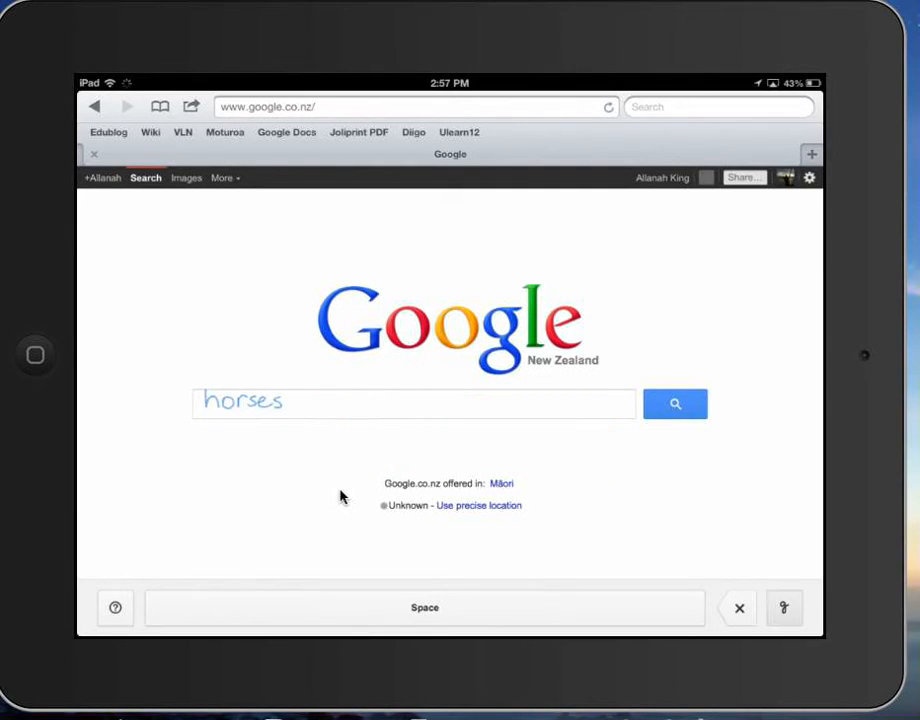
# Step: Accept the recognised 'horses' query and run the search
pyautogui.click(413, 403)
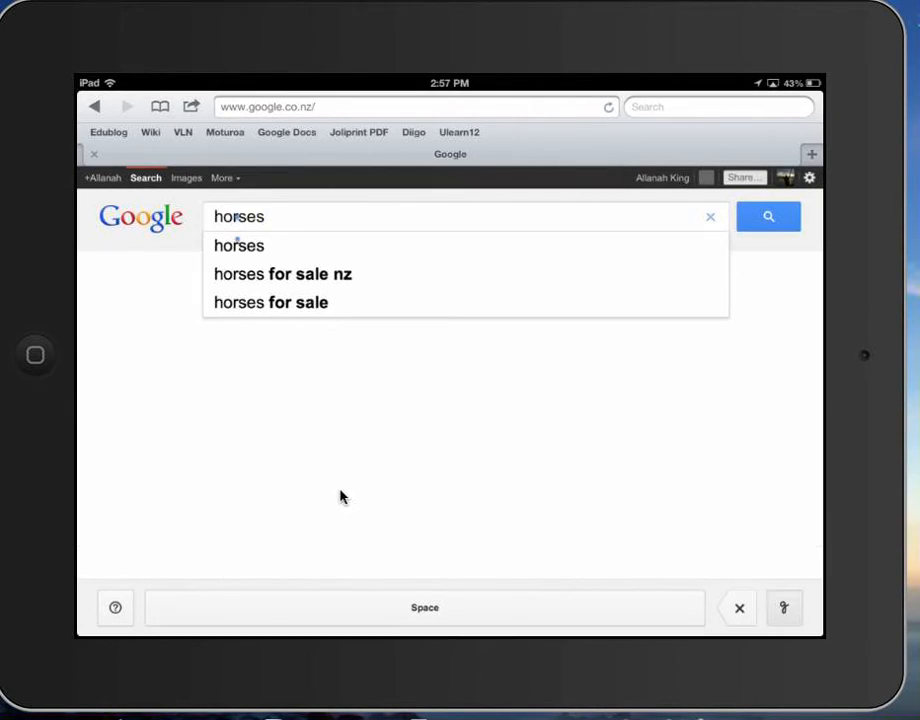
pyautogui.write(':')
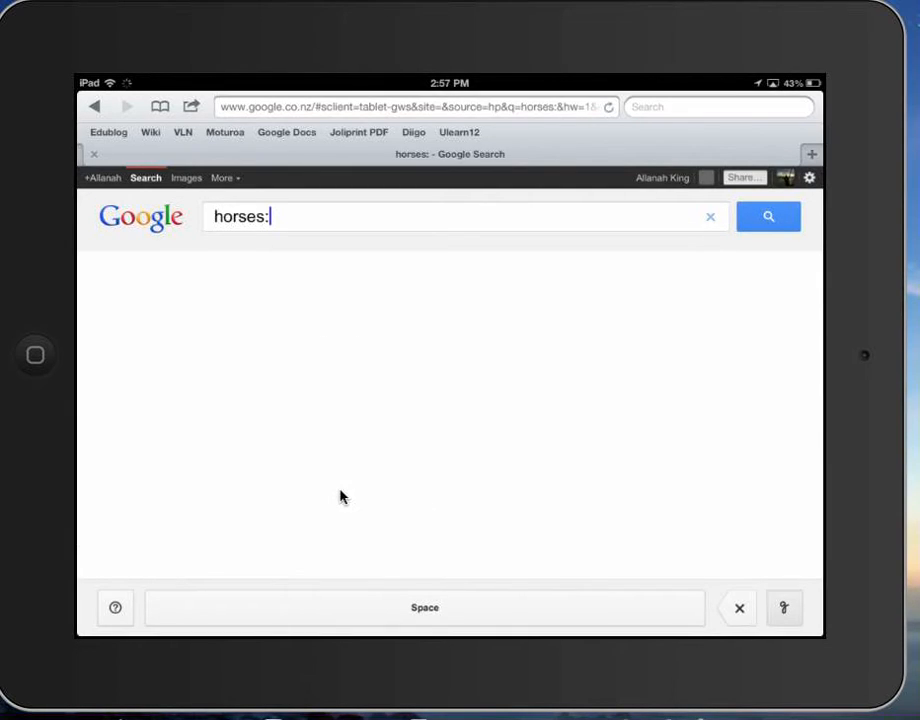
pyautogui.click(768, 216)
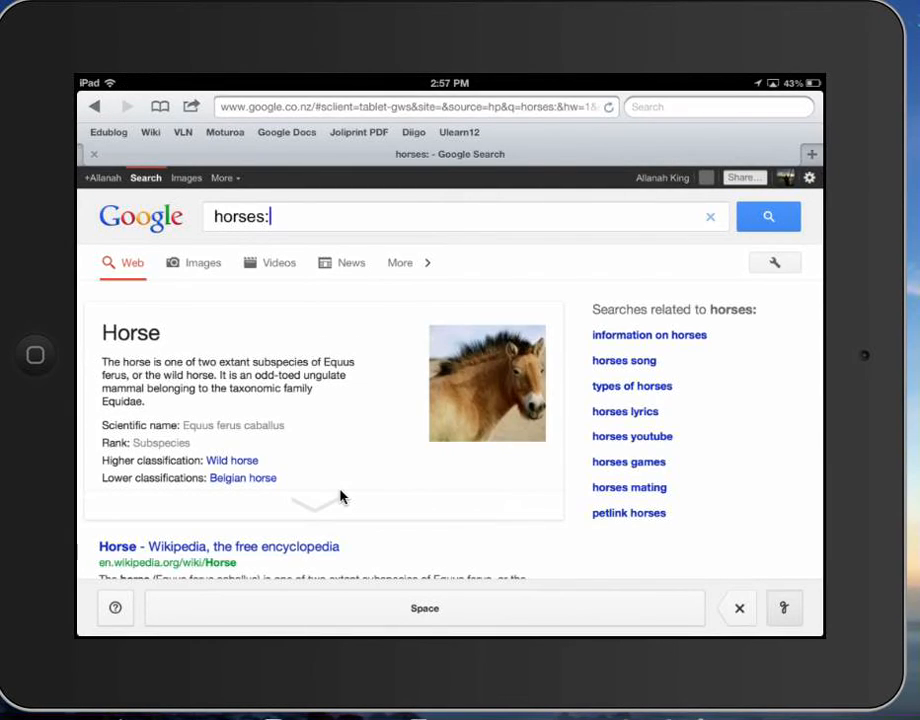